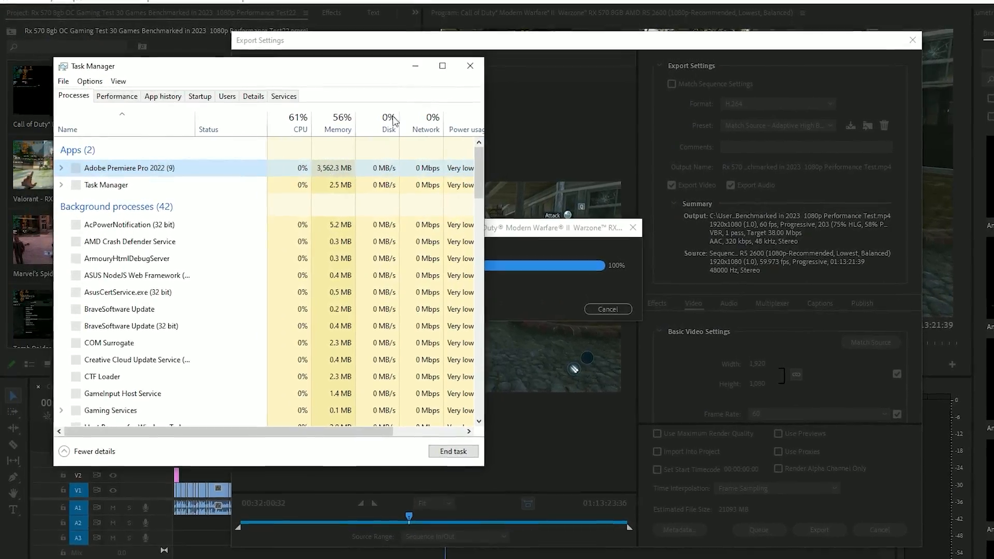
# Review the Disk column and Performance view; the C: SSD shows 100% activity during export.
pyautogui.click(442, 66)
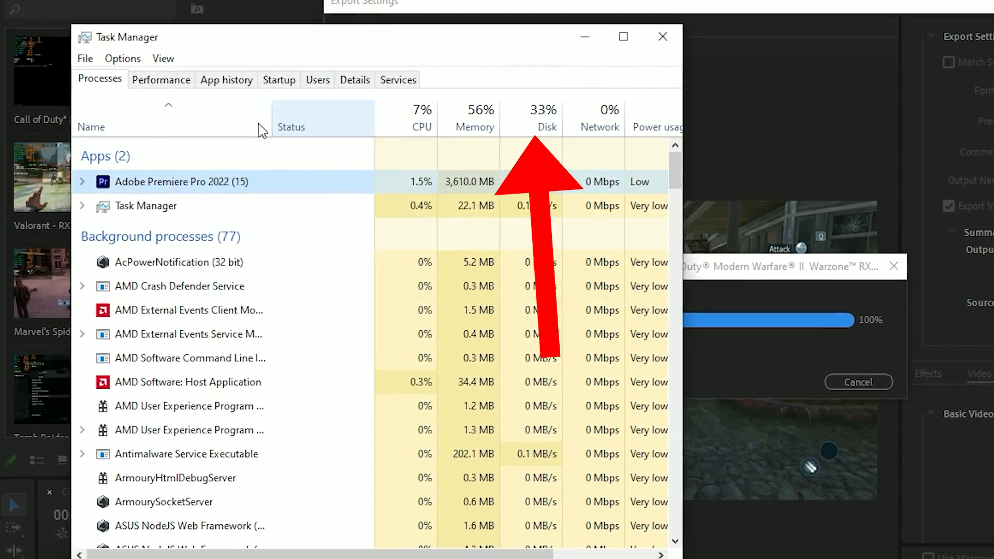
pyautogui.click(162, 80)
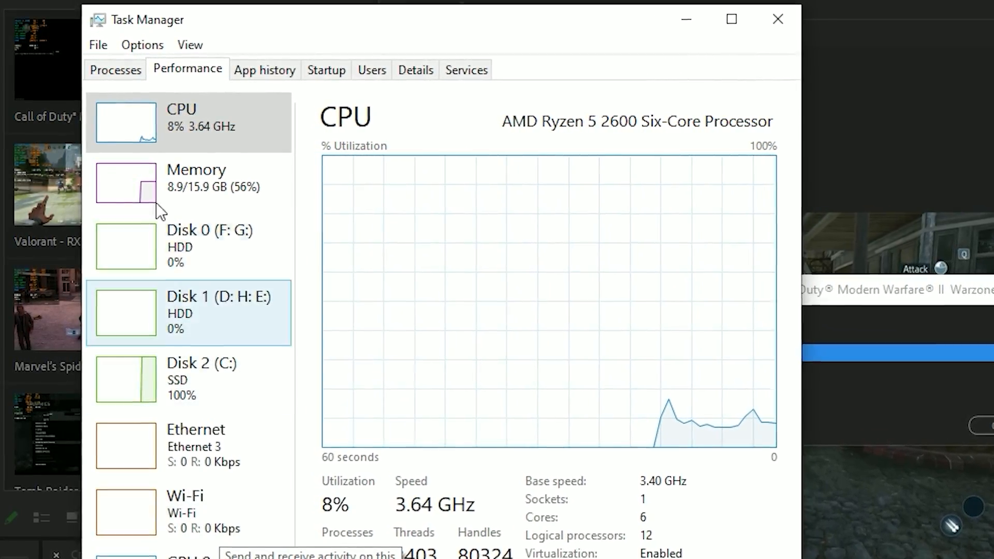
pyautogui.click(115, 70)
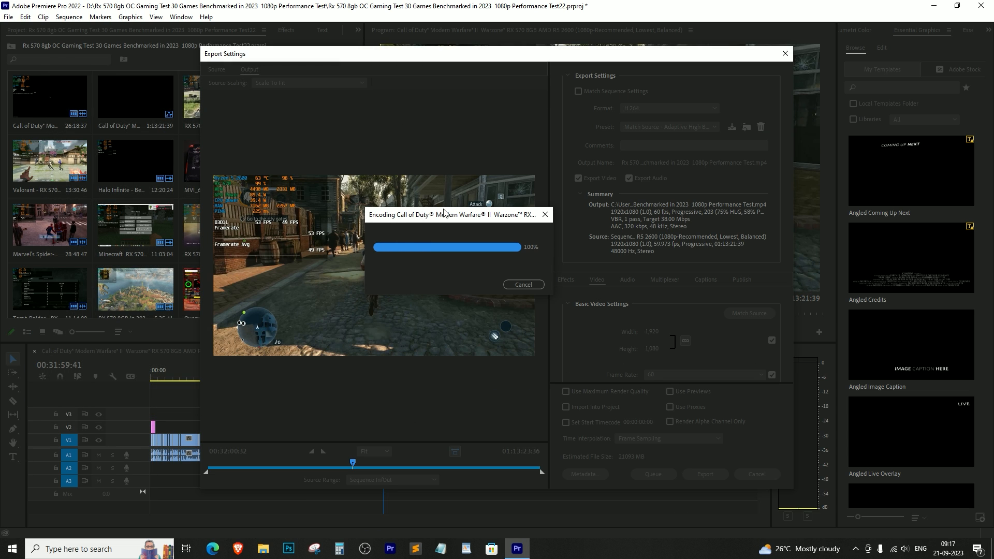
pyautogui.moveTo(948, 549)
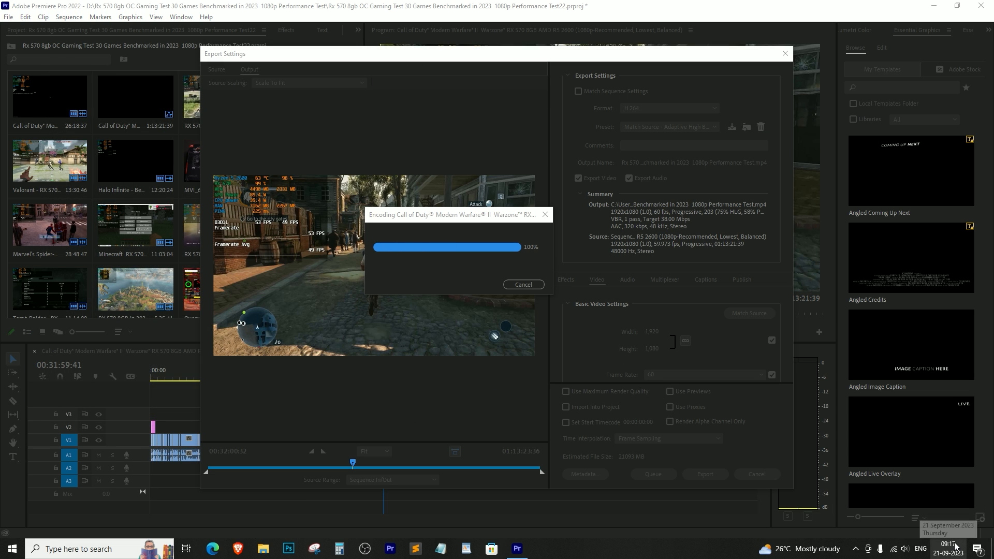
# Note the time on the taskbar clock, then leave Premiere Pro stuck at 100% for File Explorer.
pyautogui.click(948, 549)
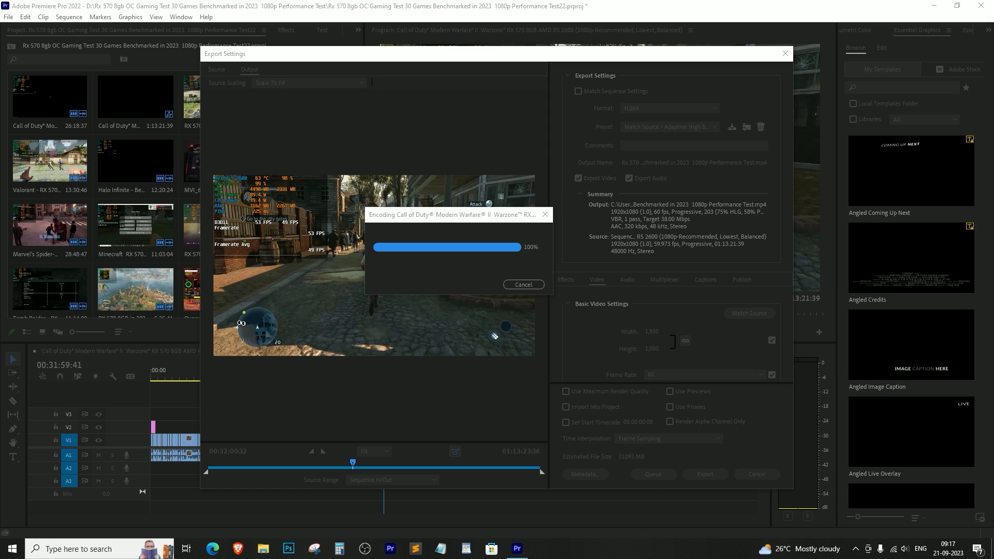
pyautogui.moveTo(444, 249)
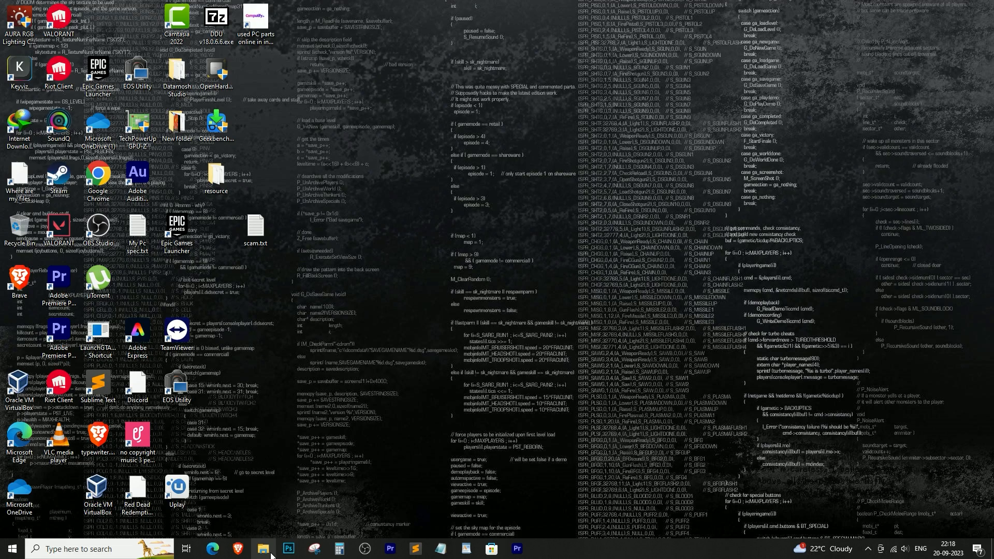
pyautogui.click(262, 549)
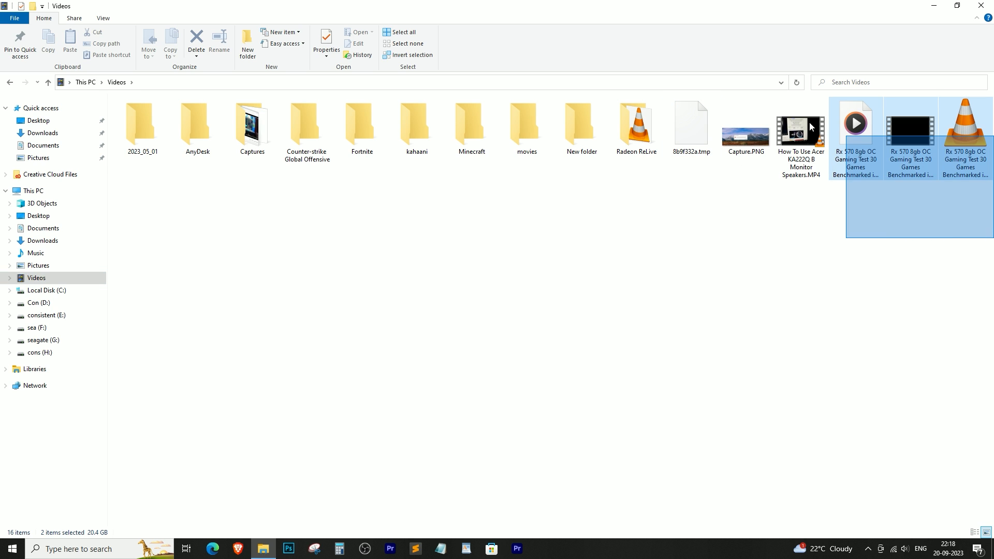
# Select the last five files in Videos and request permanent deletion with Shift+Delete.
pyautogui.click(800, 133)
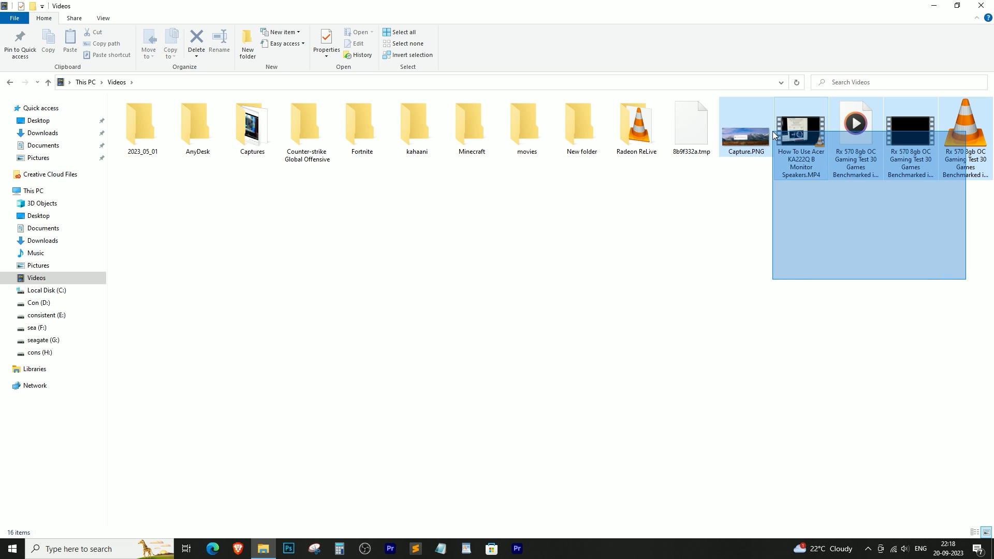
pyautogui.click(195, 40)
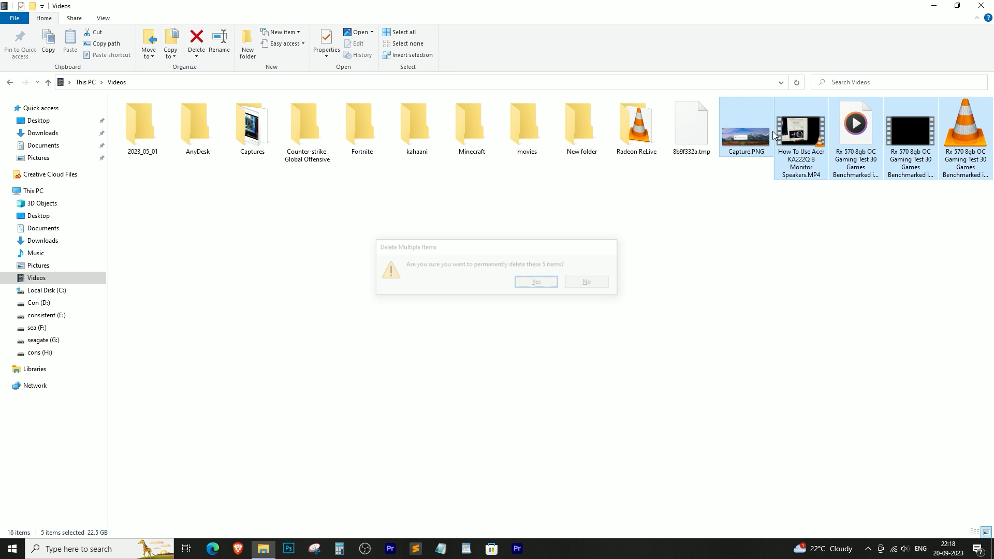